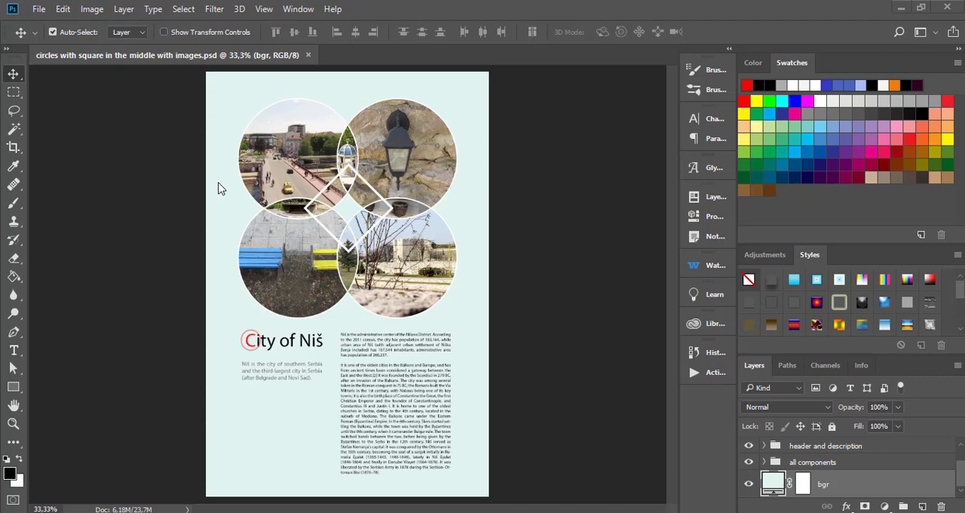
{"action": "mouse_move", "coordinate": [40, 27]}
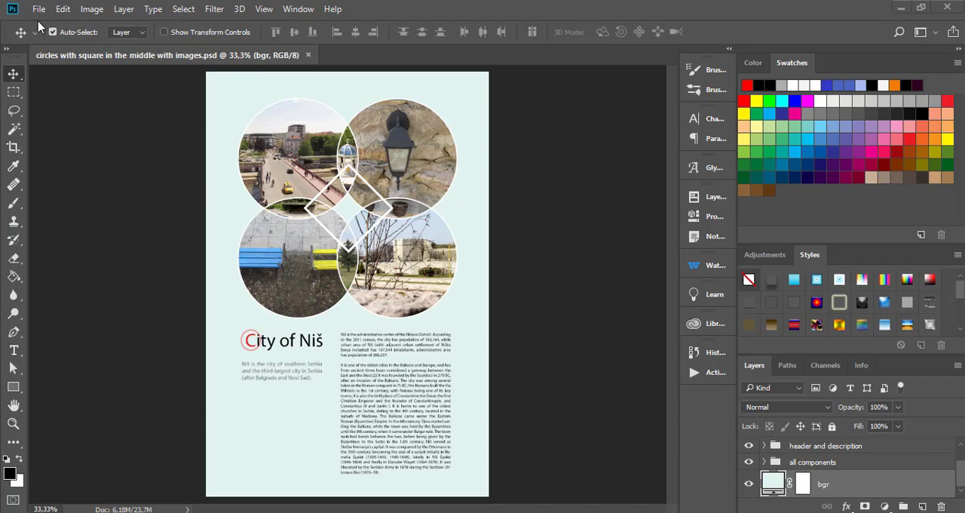
Step: Bring up the Share panel for the open poster document from the File menu
{"action": "left_click", "coordinate": [39, 9]}
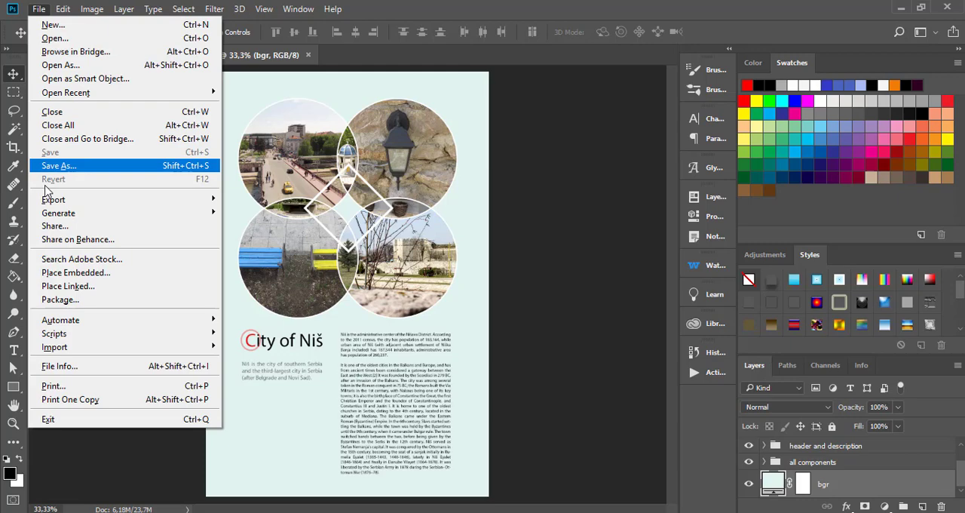
{"action": "left_click", "coordinate": [54, 226]}
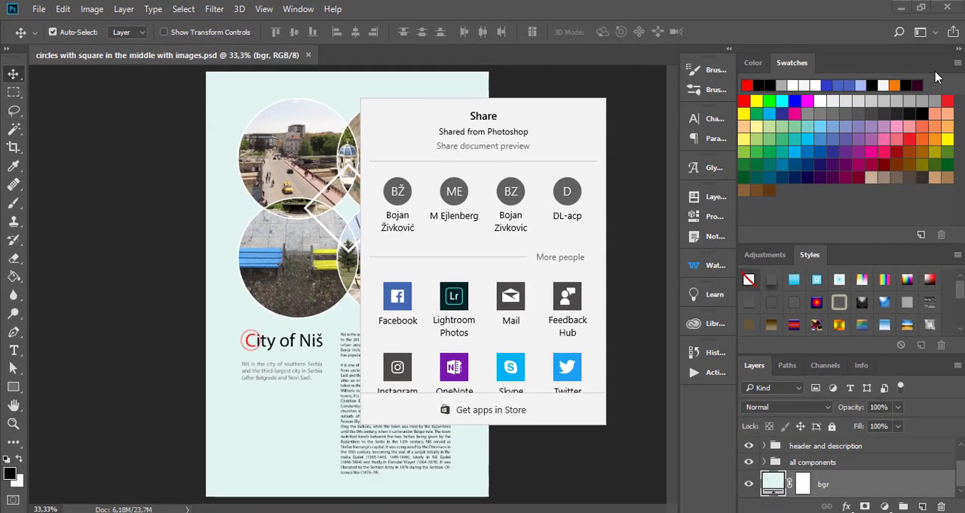
{"action": "mouse_move", "coordinate": [636, 215]}
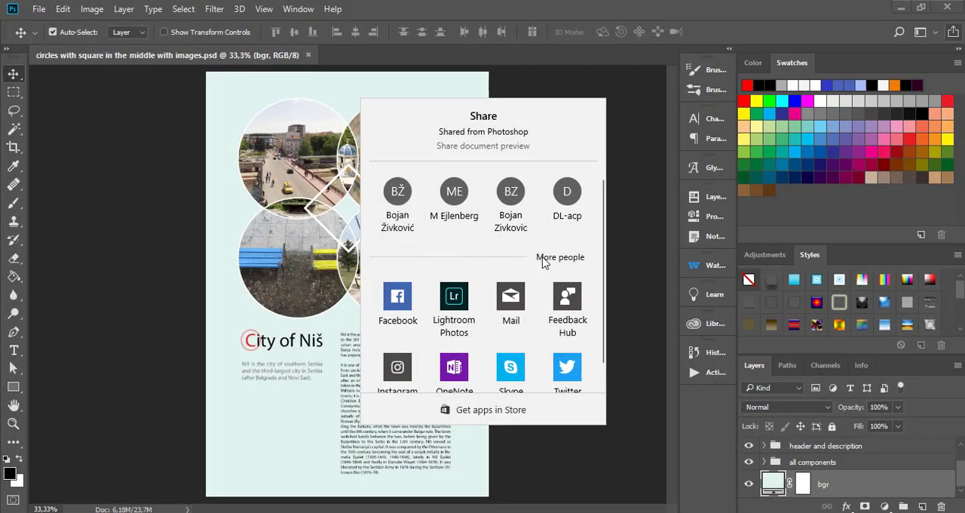
{"action": "left_click", "coordinate": [559, 256]}
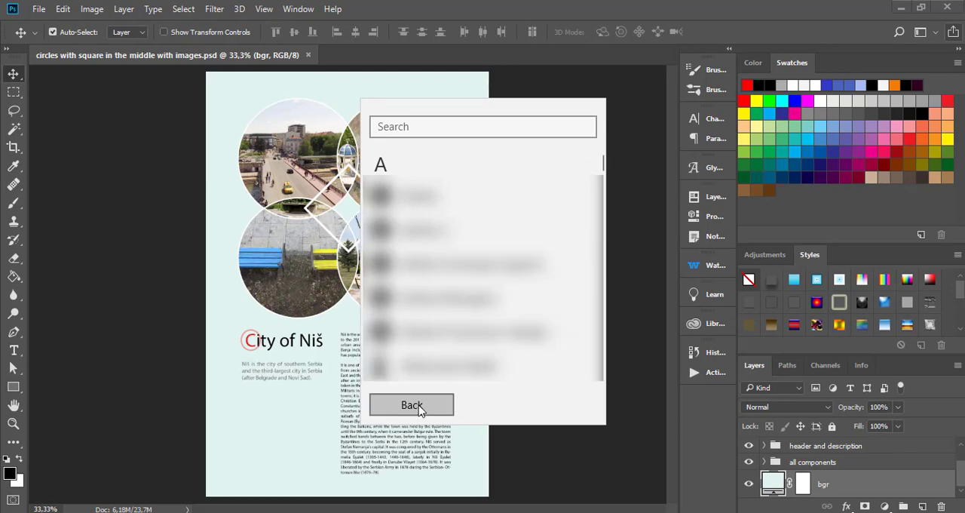
Step: Return from the contact list to the sharing options to send the poster to Facebook
{"action": "left_click", "coordinate": [412, 405]}
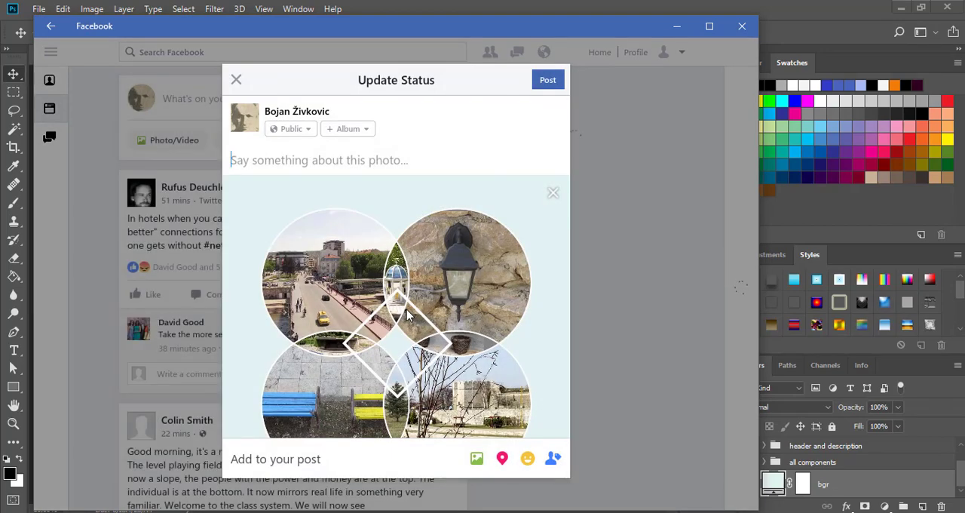
Step: Caption the Facebook post "description" and limit its audience to Friends
{"action": "type", "text": "descript"}
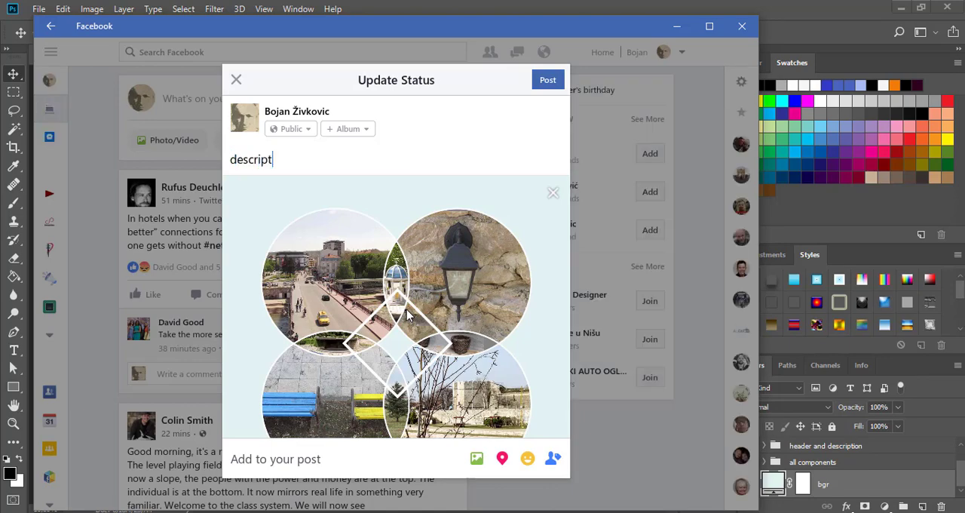
{"action": "type", "text": "ion"}
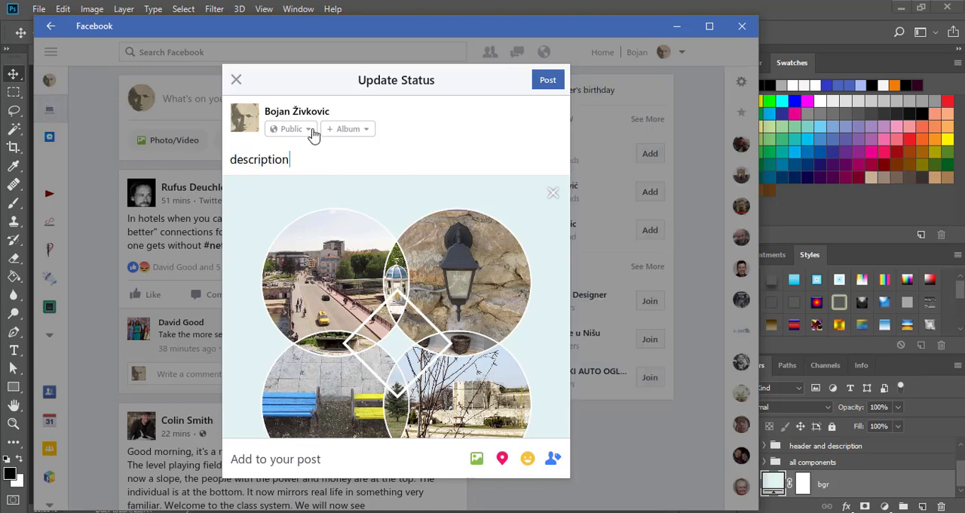
{"action": "left_click", "coordinate": [293, 128]}
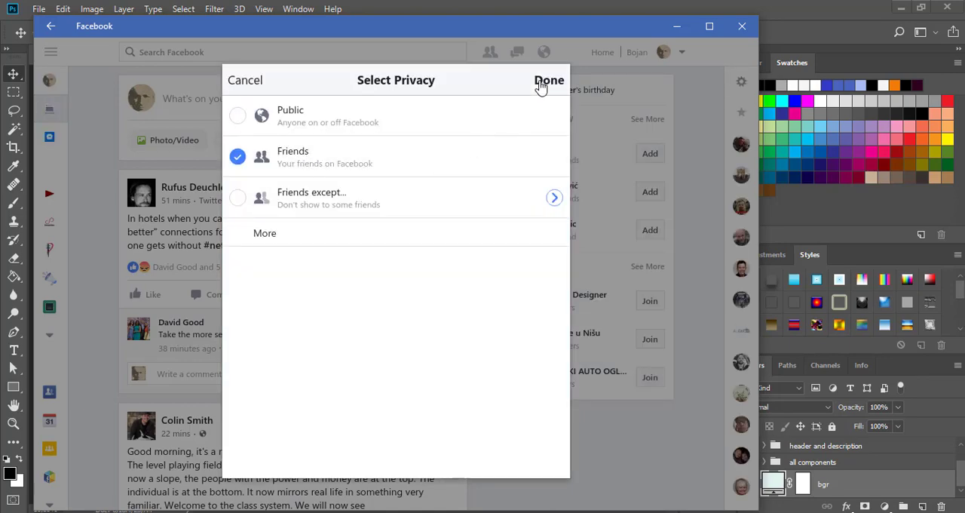
{"action": "left_click", "coordinate": [549, 80]}
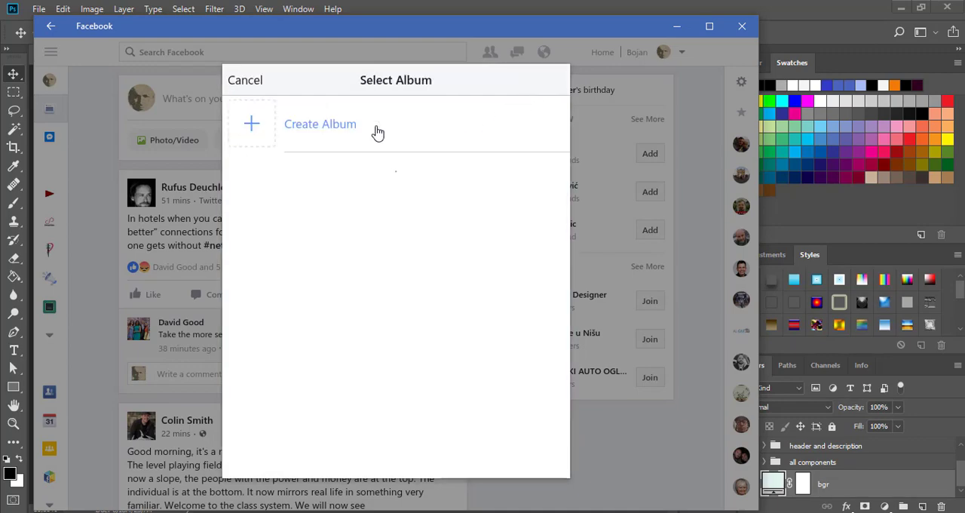